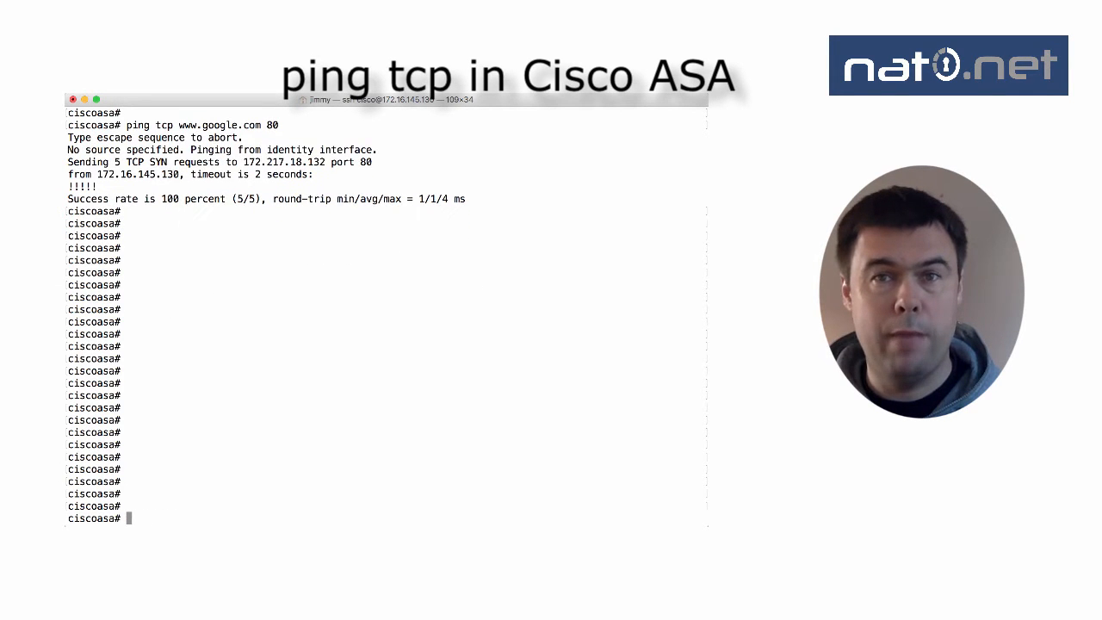
text(ping tcp)
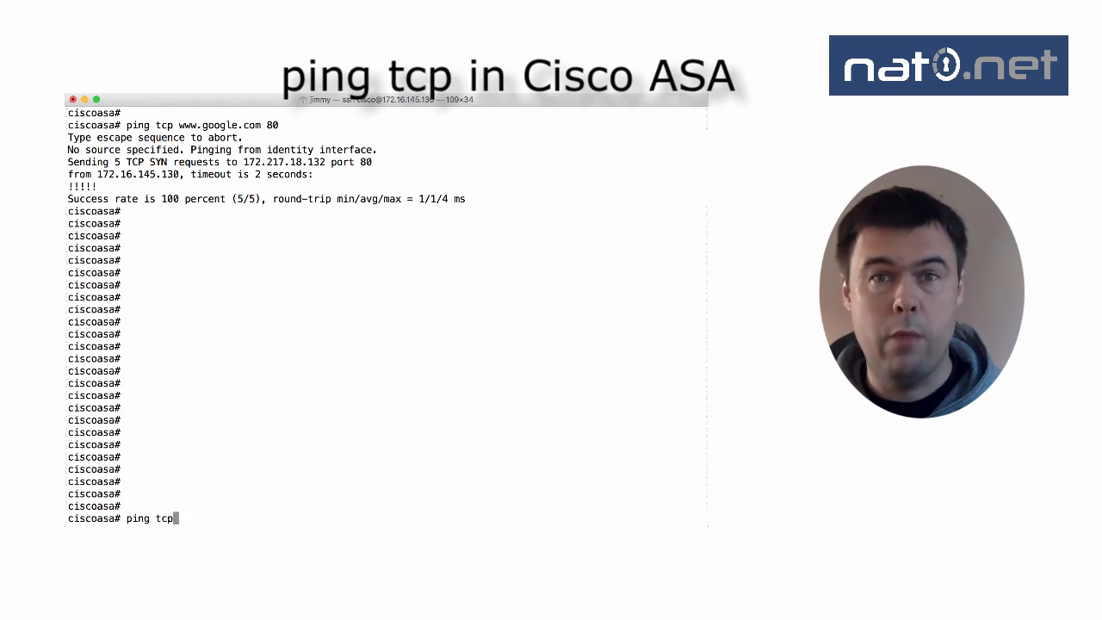
text(www.google.com)
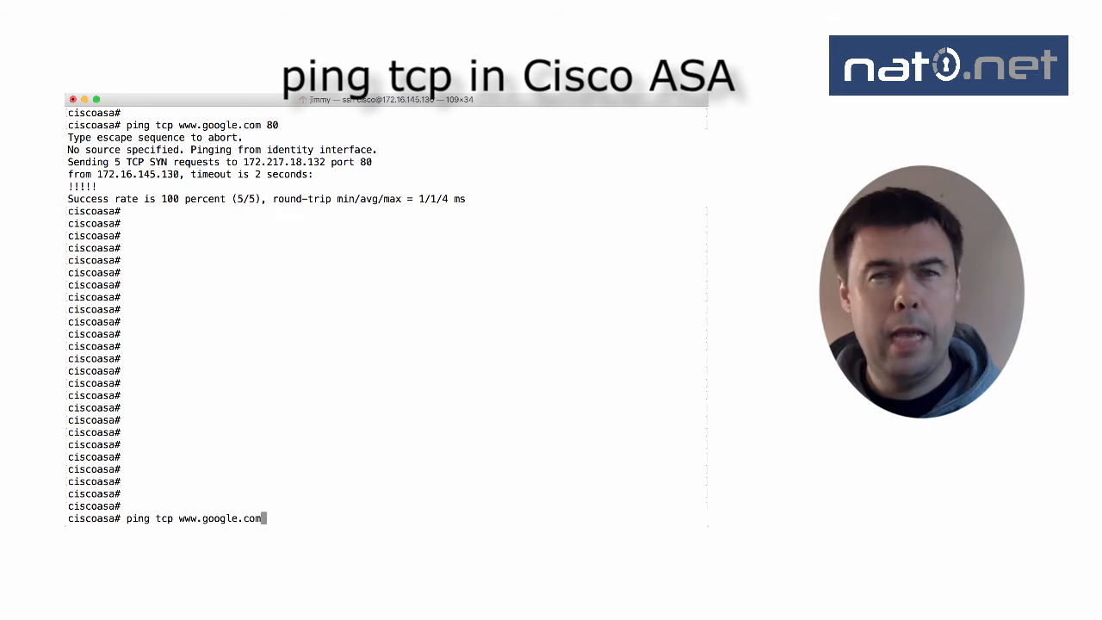
key(Return)
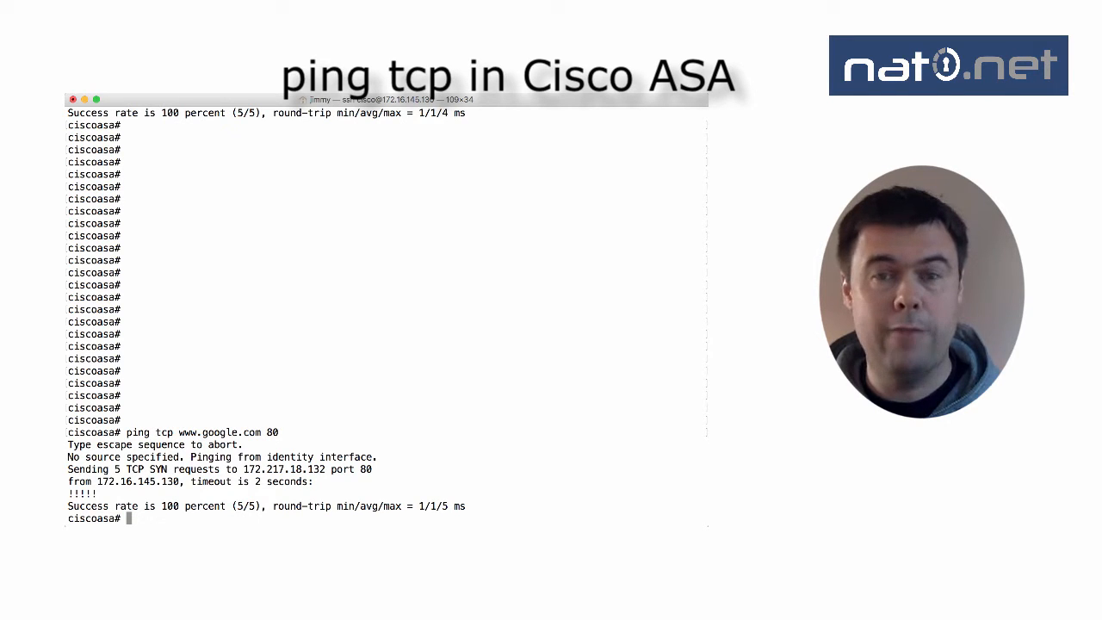
text(sh capture OUTSIDE)
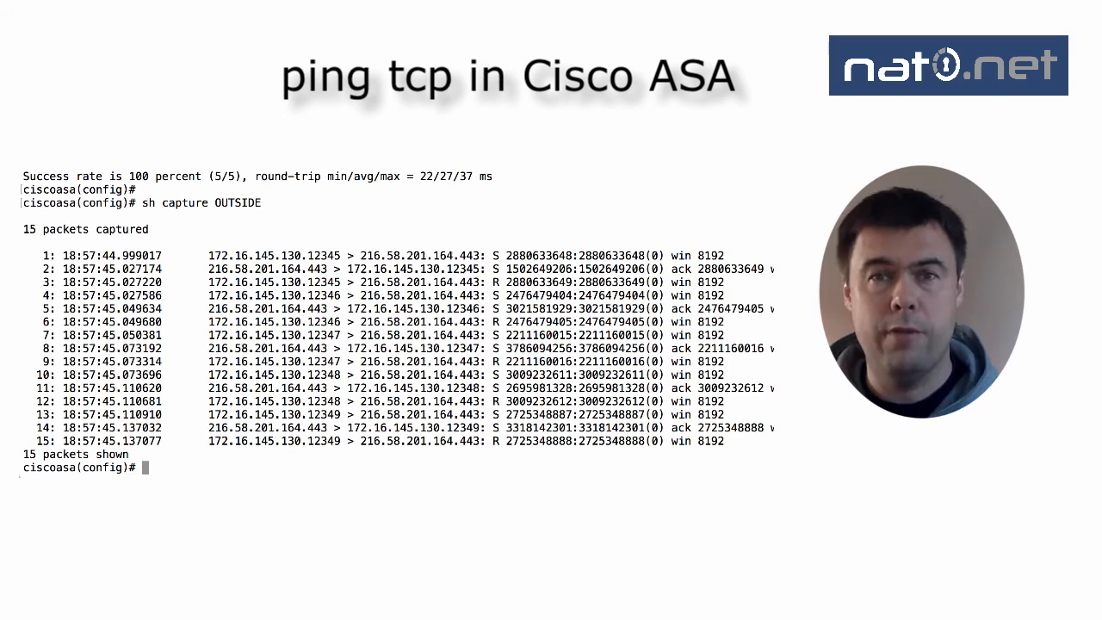